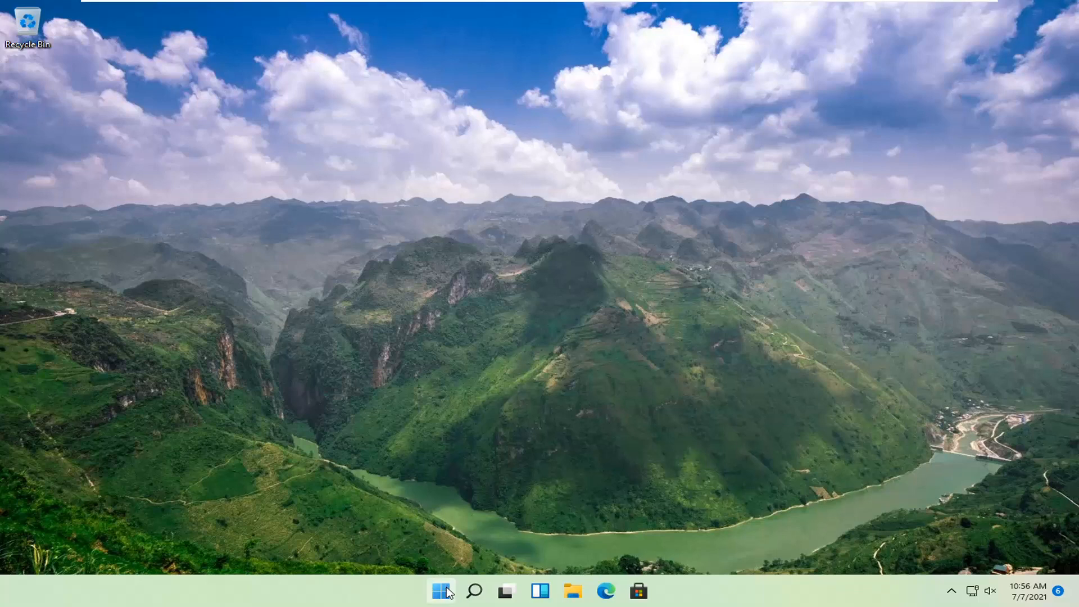
Launch Settings from the Start button's right-click quick link menu.
{"action": "right_click", "coordinate": [440, 590]}
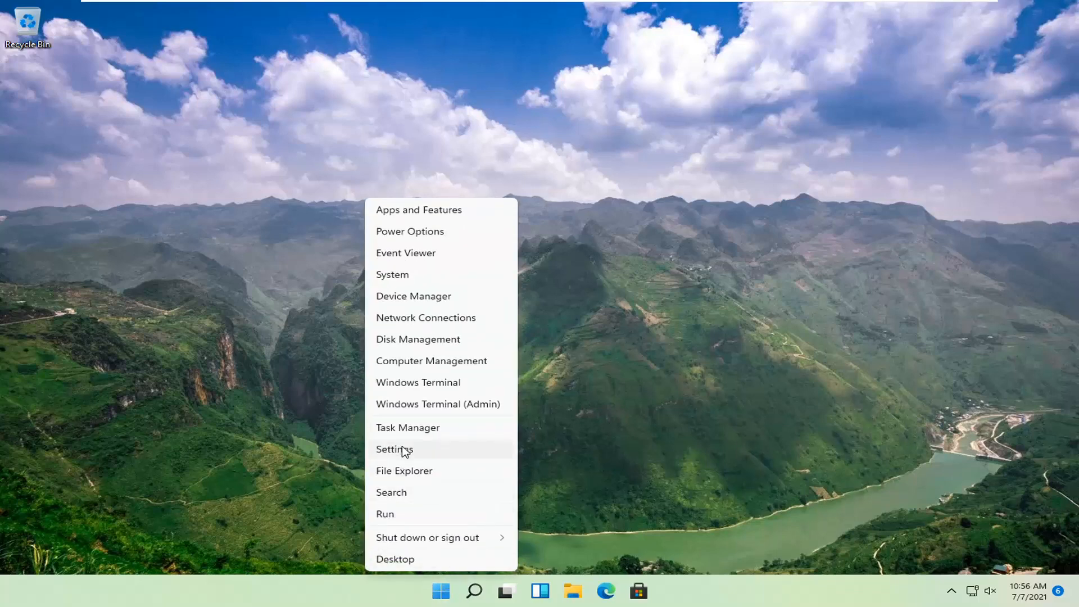
{"action": "left_click", "coordinate": [393, 448]}
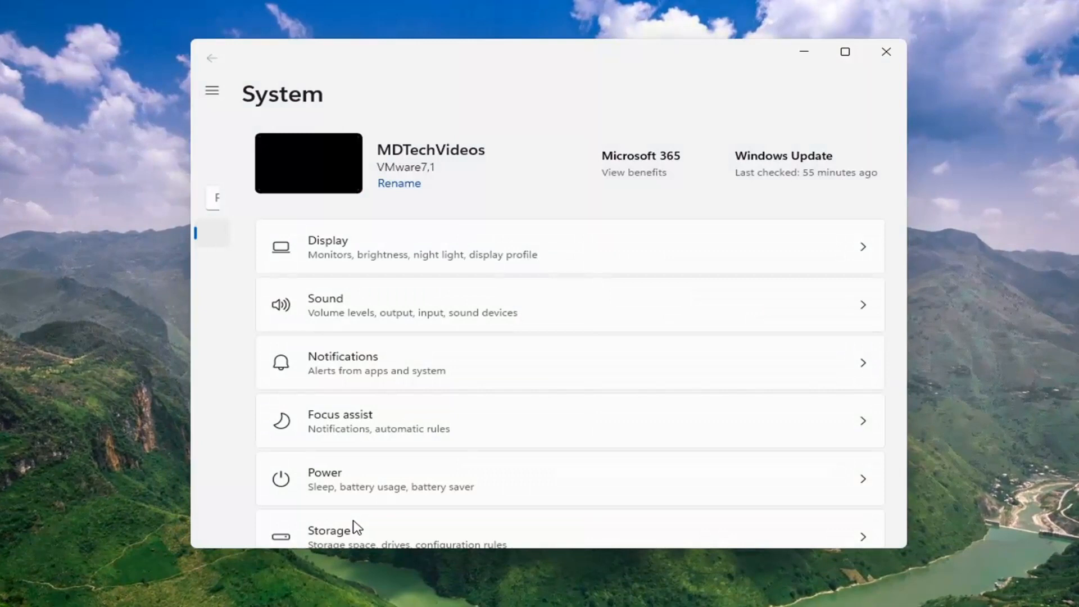
Go to the Display page from the System settings list.
{"action": "left_click", "coordinate": [212, 90]}
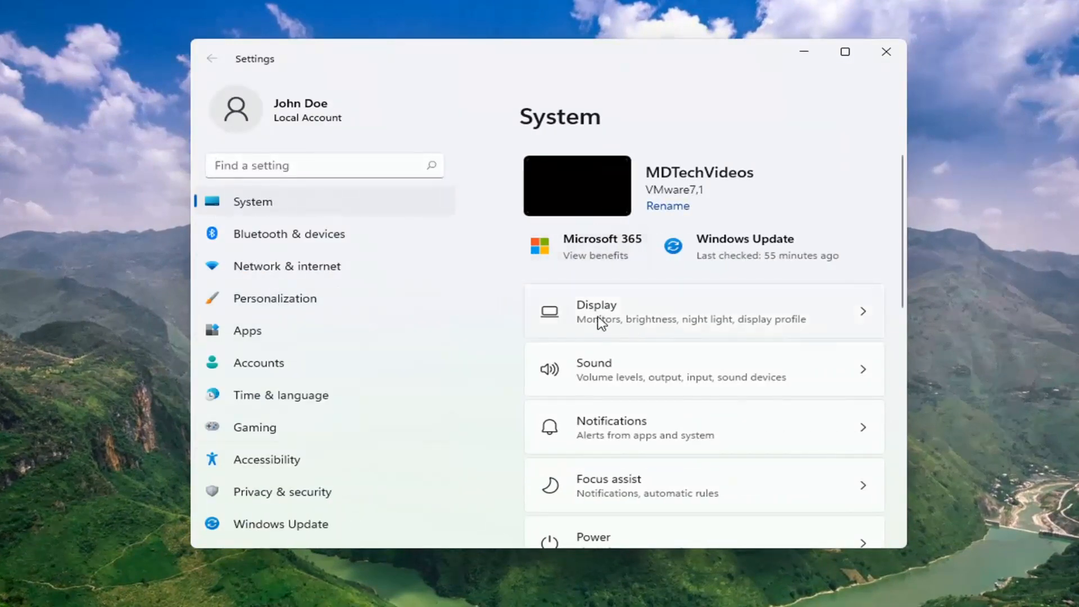
{"action": "mouse_move", "coordinate": [650, 316]}
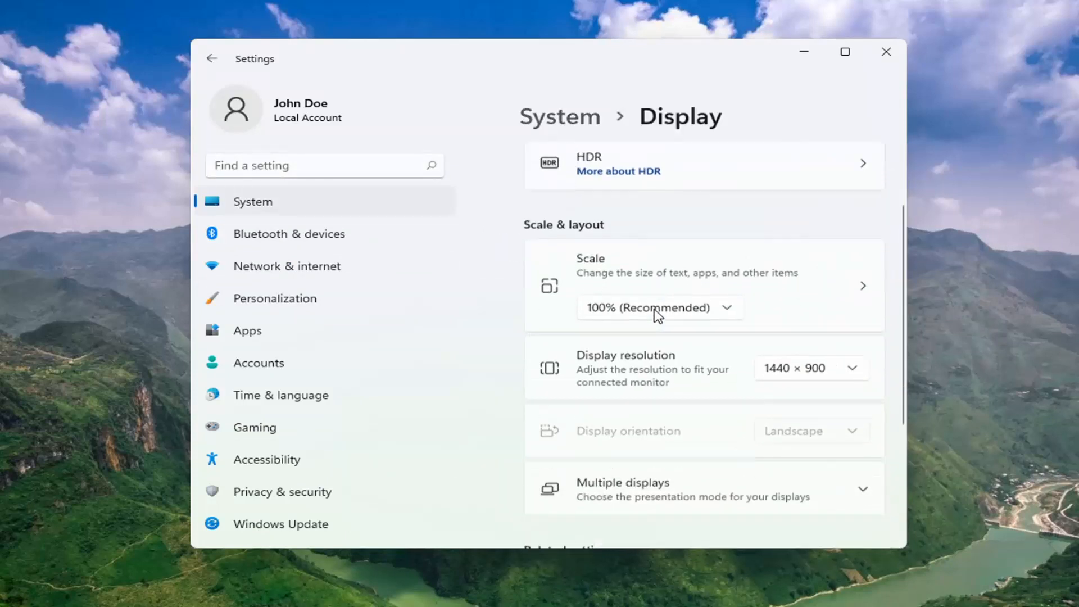
Expand Multiple displays to show both window options, then minimize Settings to the desktop.
{"action": "scroll", "scroll_direction": "down", "scroll_amount": 3}
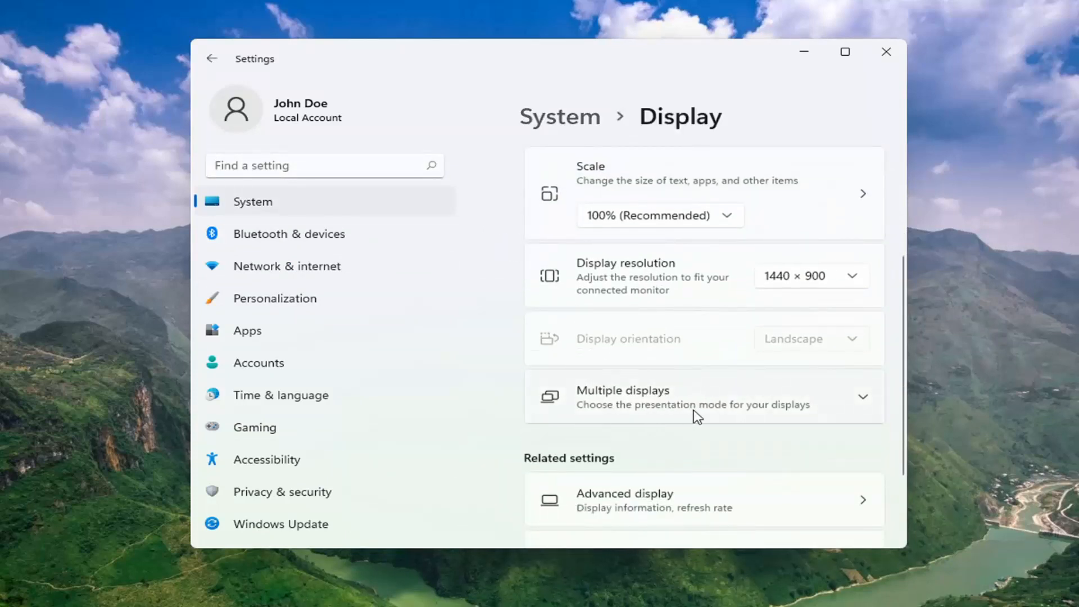
{"action": "left_click", "coordinate": [695, 396]}
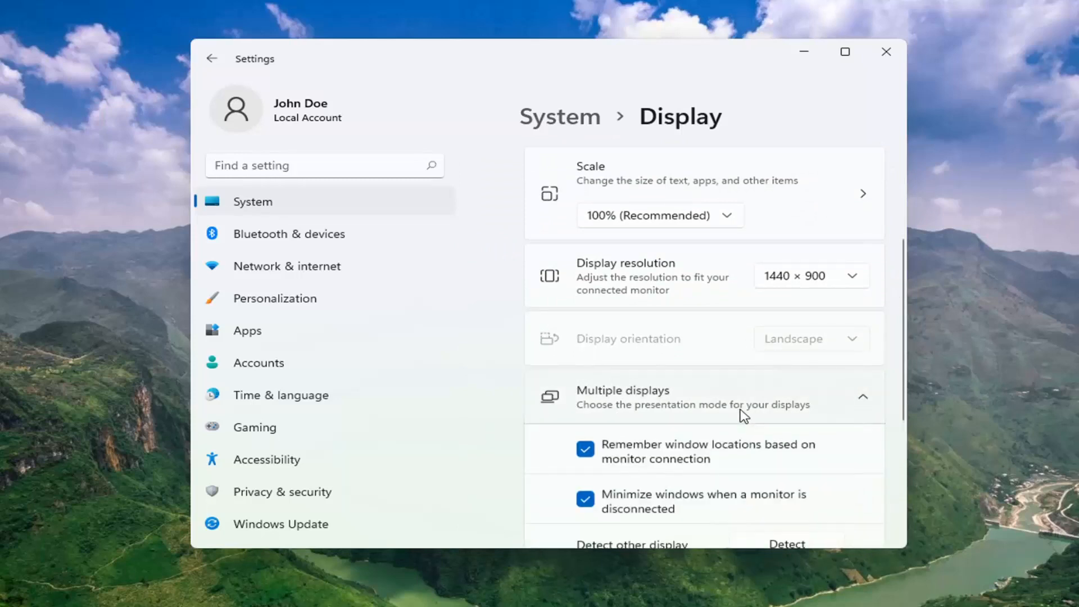
{"action": "scroll", "scroll_direction": "down", "scroll_amount": 3}
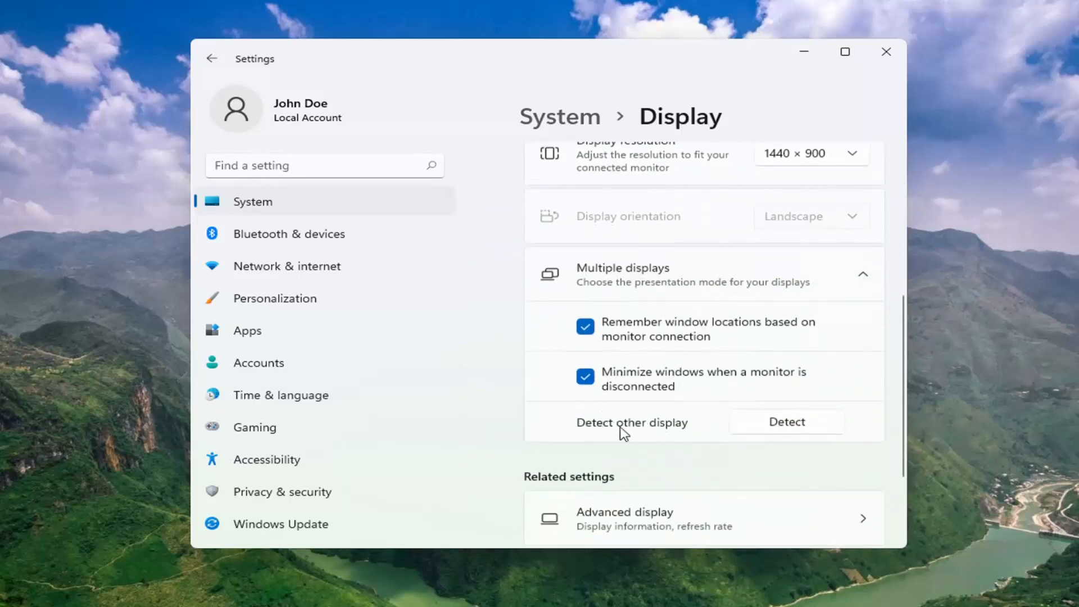
{"action": "mouse_move", "coordinate": [781, 430]}
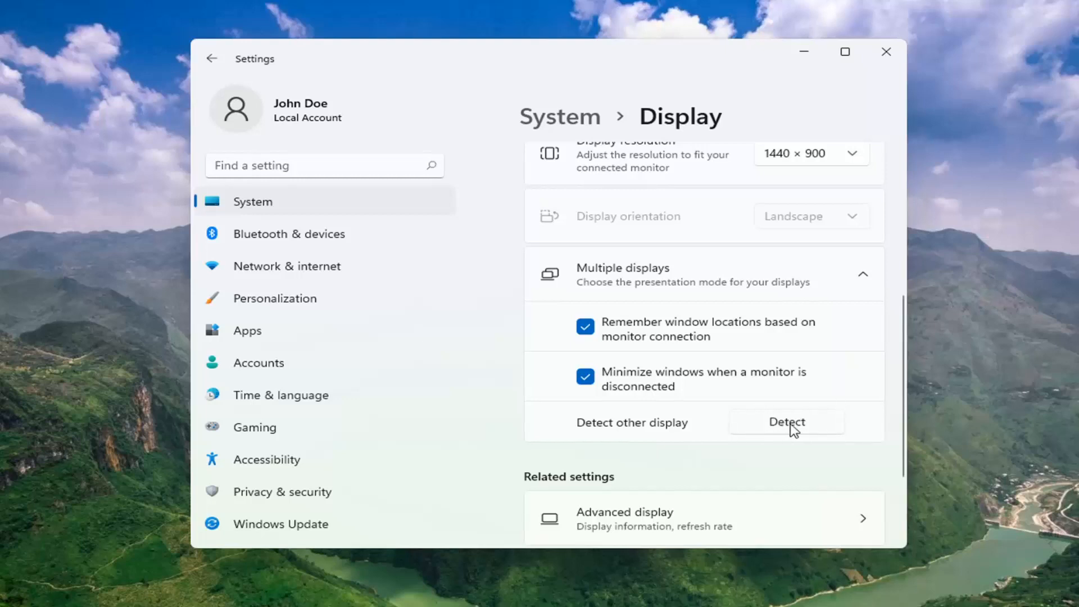
{"action": "mouse_move", "coordinate": [619, 322]}
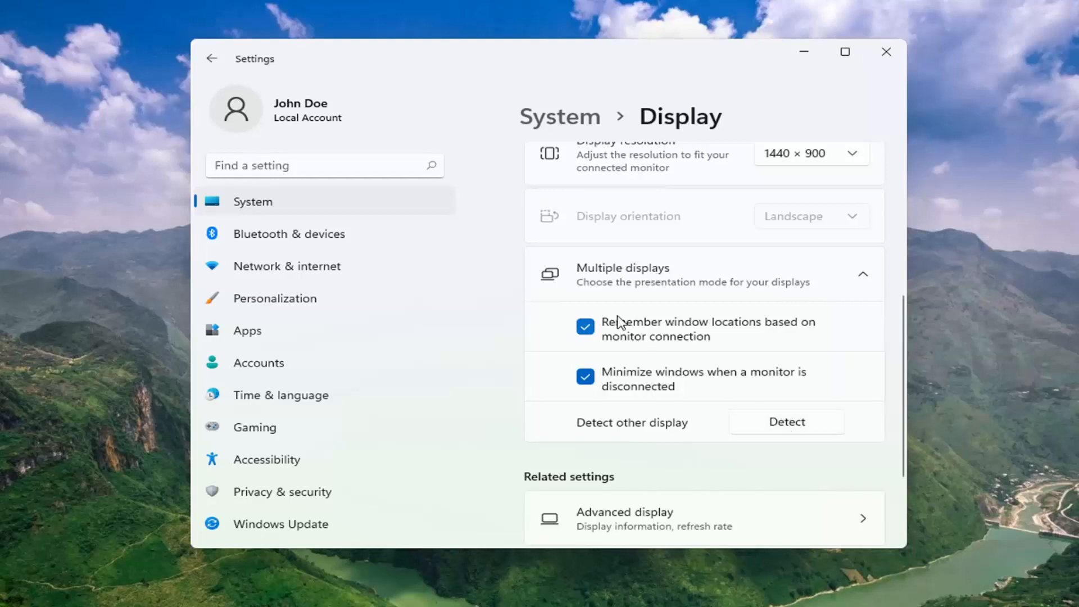
{"action": "mouse_move", "coordinate": [590, 406]}
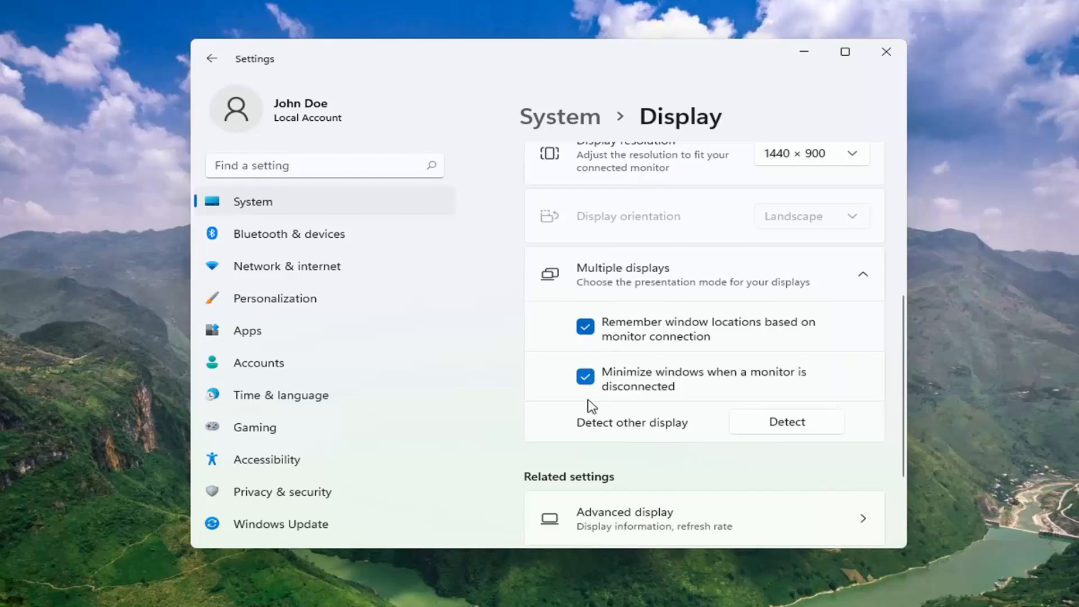
{"action": "mouse_move", "coordinate": [796, 342]}
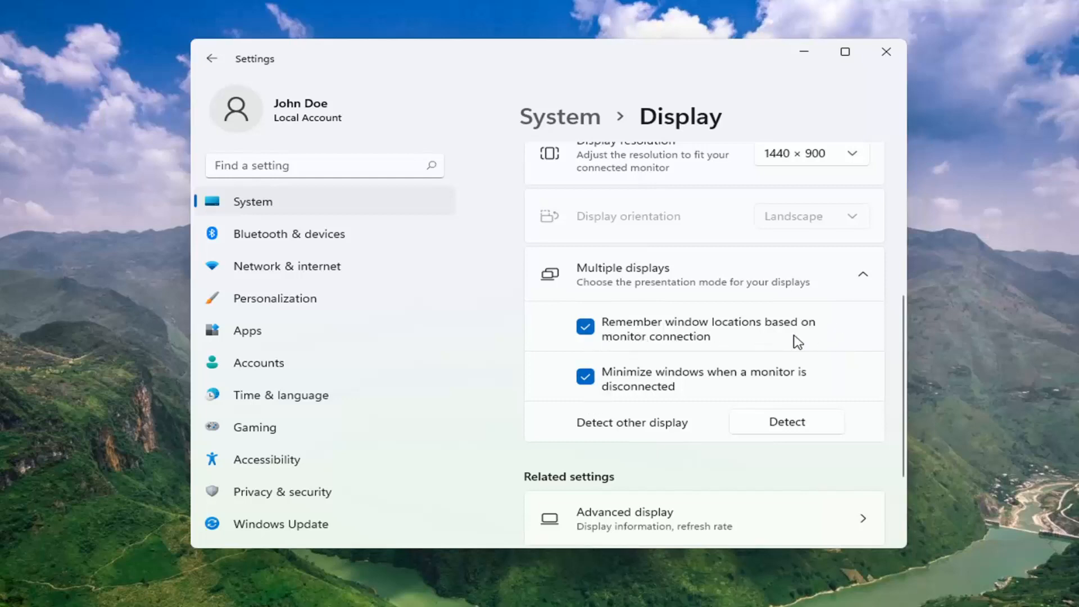
{"action": "mouse_move", "coordinate": [640, 377]}
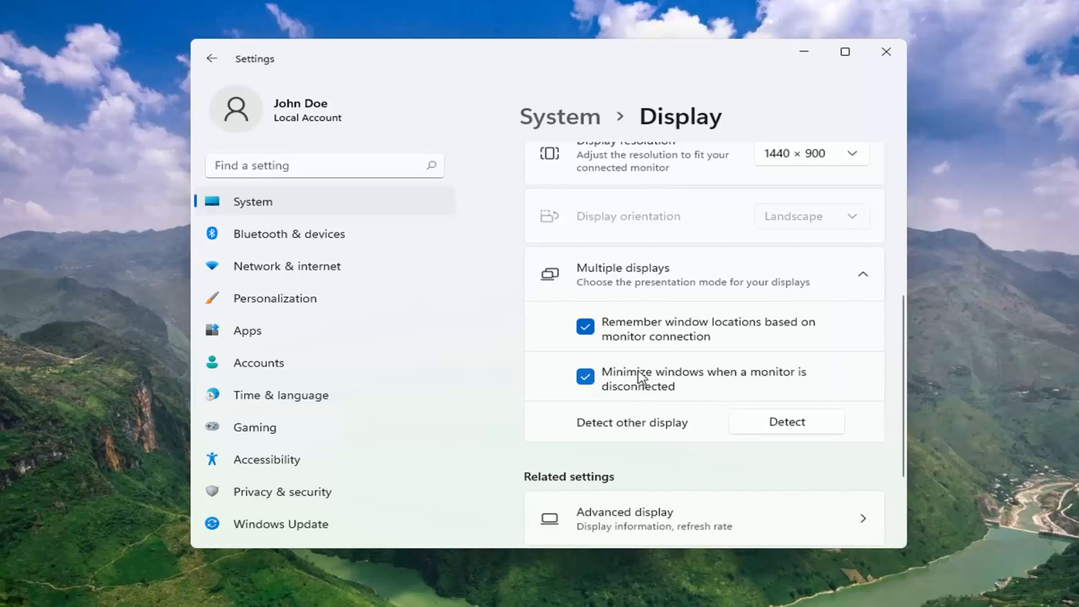
{"action": "mouse_move", "coordinate": [646, 396]}
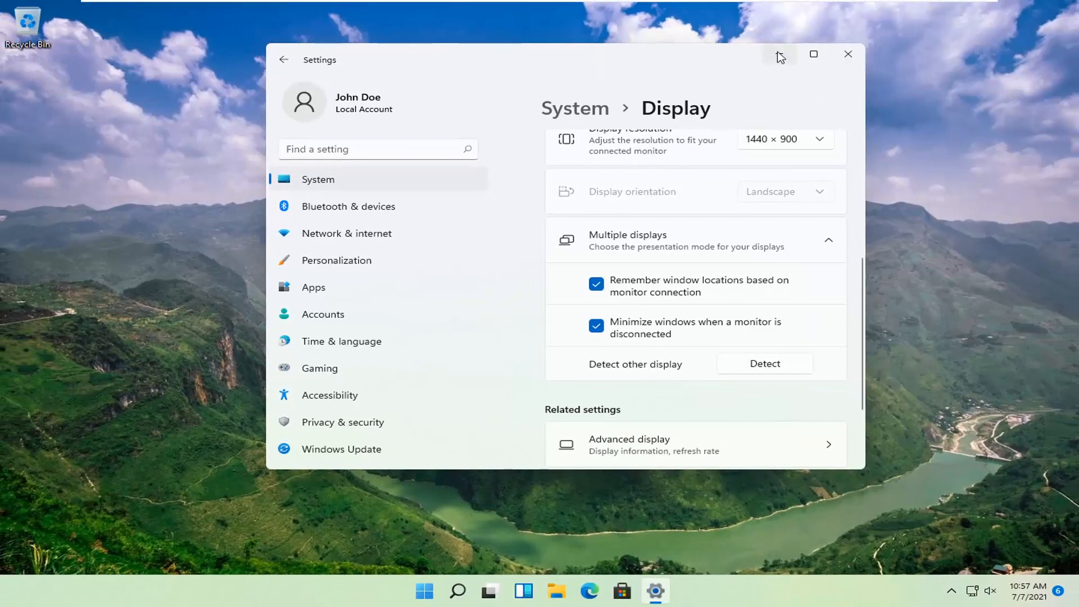
{"action": "left_click", "coordinate": [779, 55]}
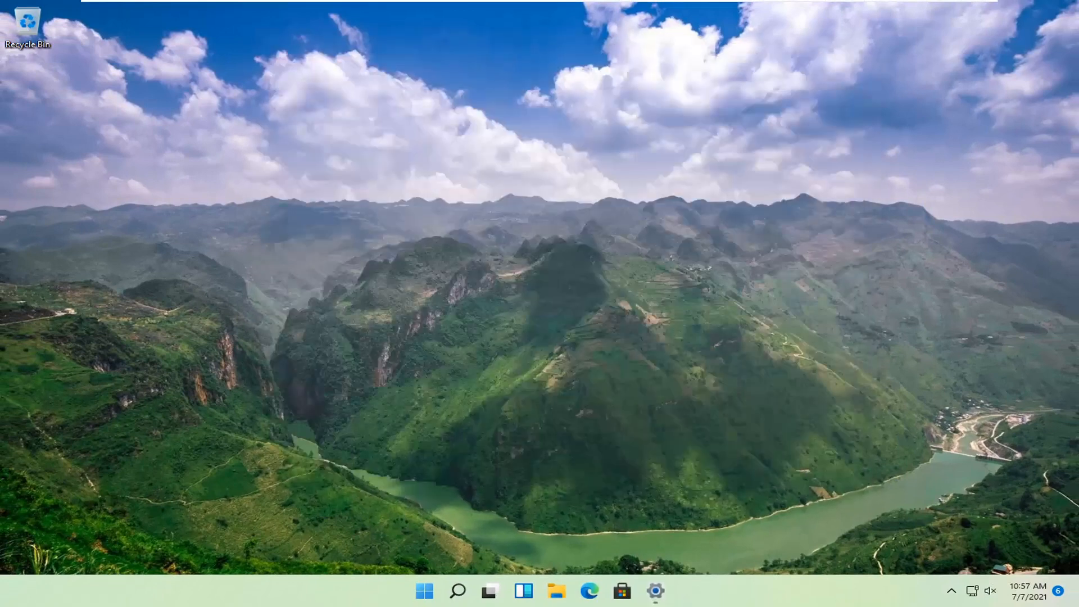